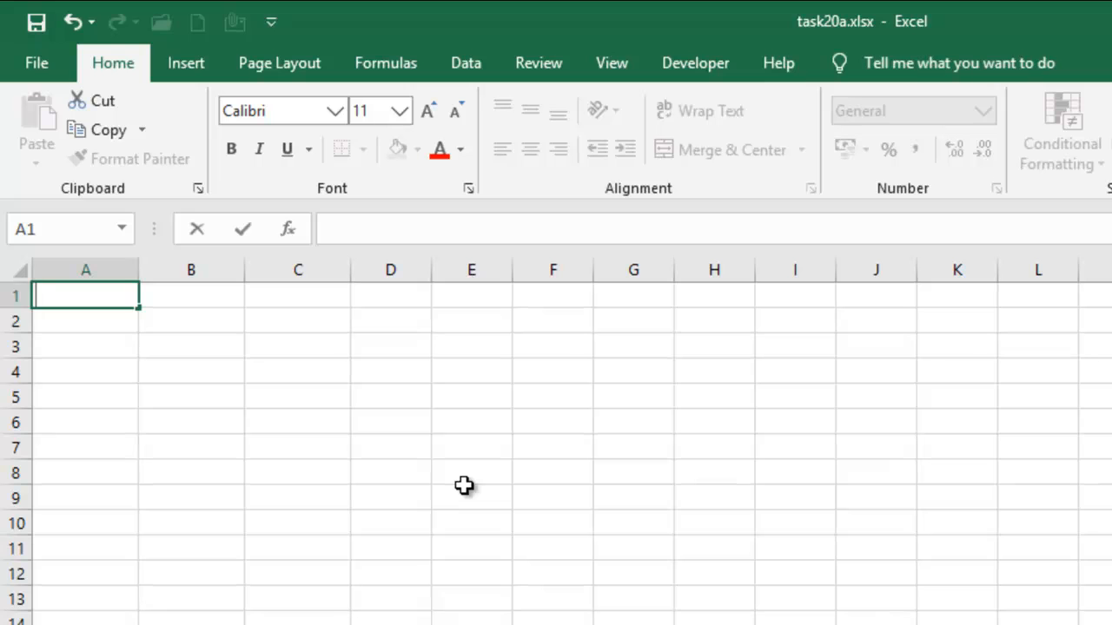
# Type the title 'Multiplying two numbers' into cell A1
pyautogui.write('Multiplying two number')
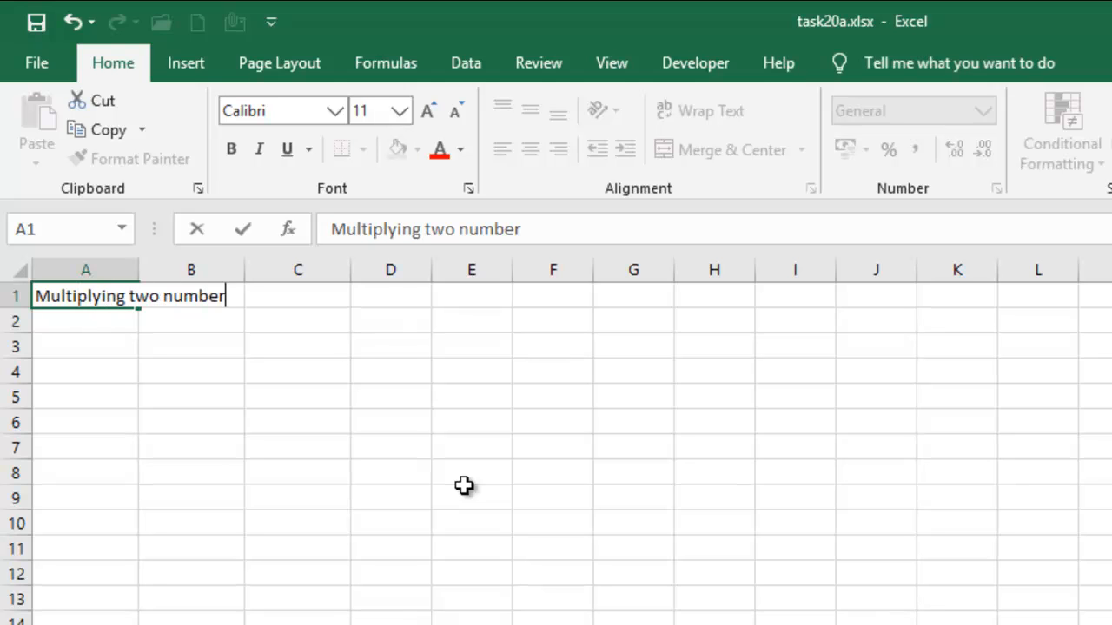
pyautogui.write('s')
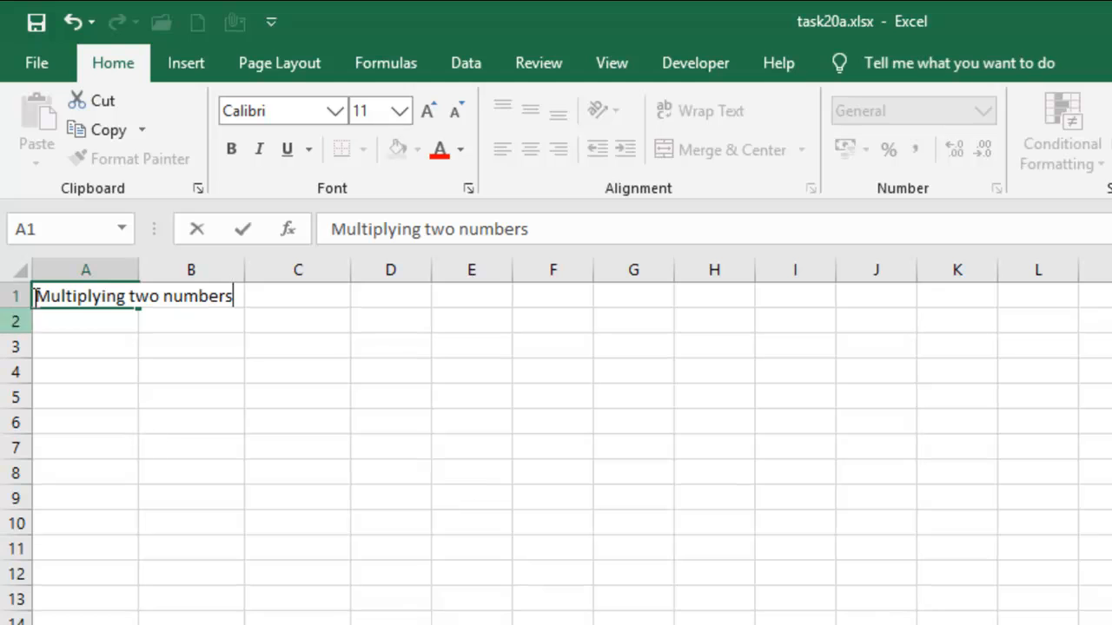
# Put 2 in A3 and 4 beside it in B3
pyautogui.click(85, 346)
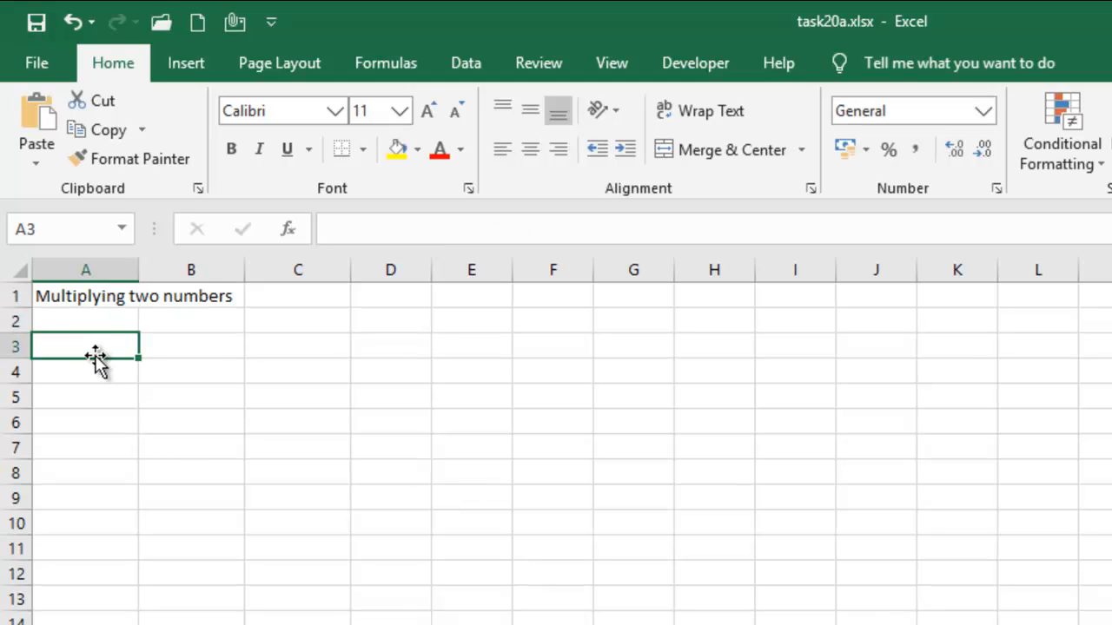
pyautogui.moveTo(76, 348)
pyautogui.write('2')
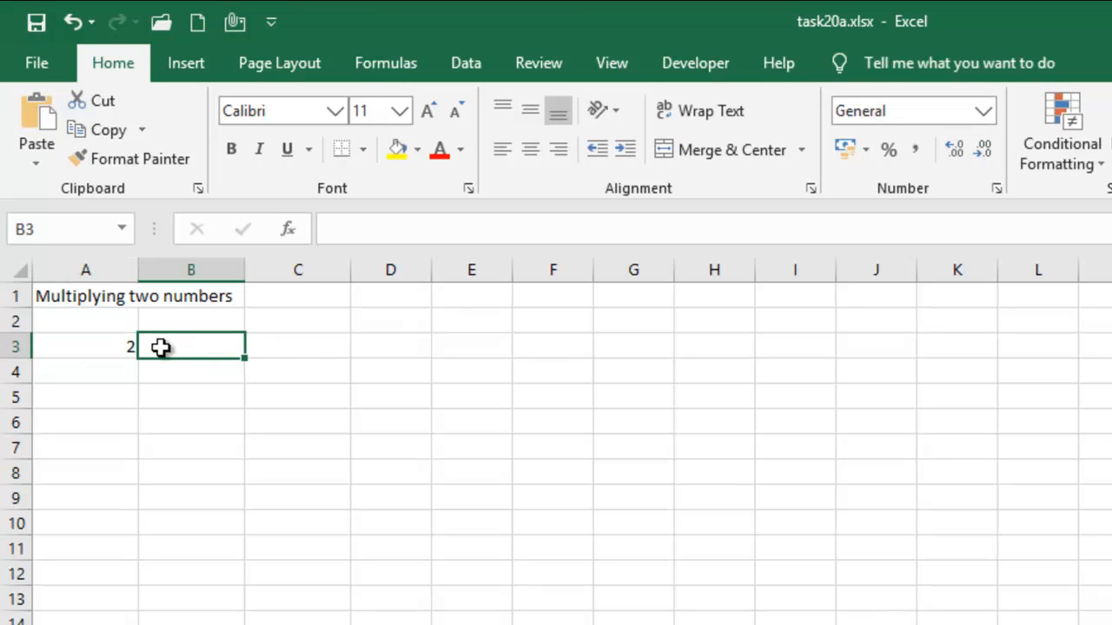
pyautogui.write('4')
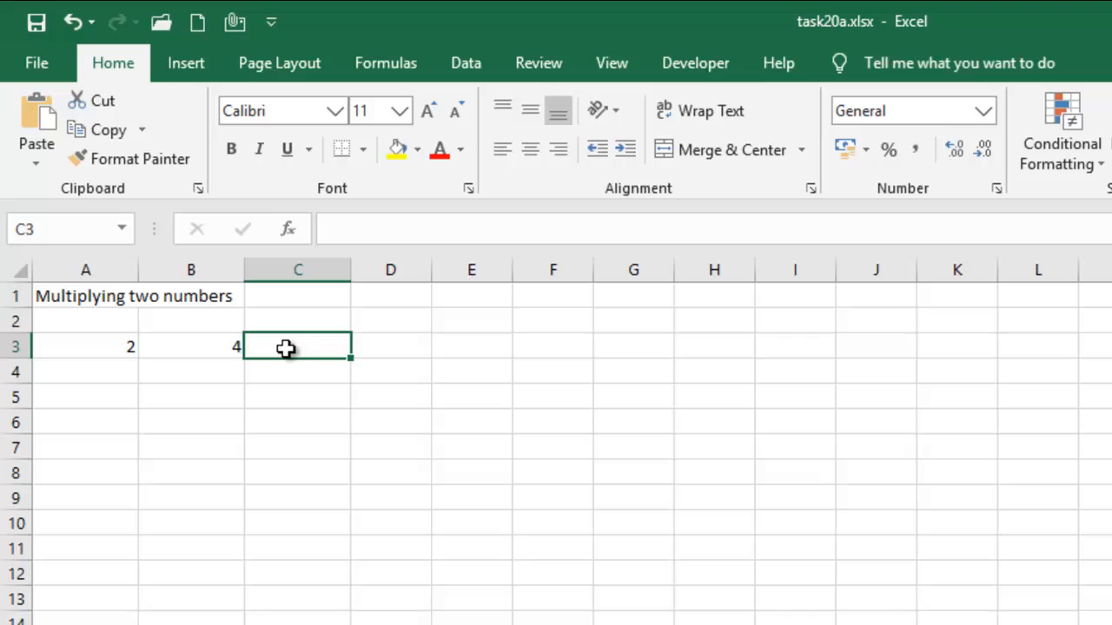
pyautogui.moveTo(286, 352)
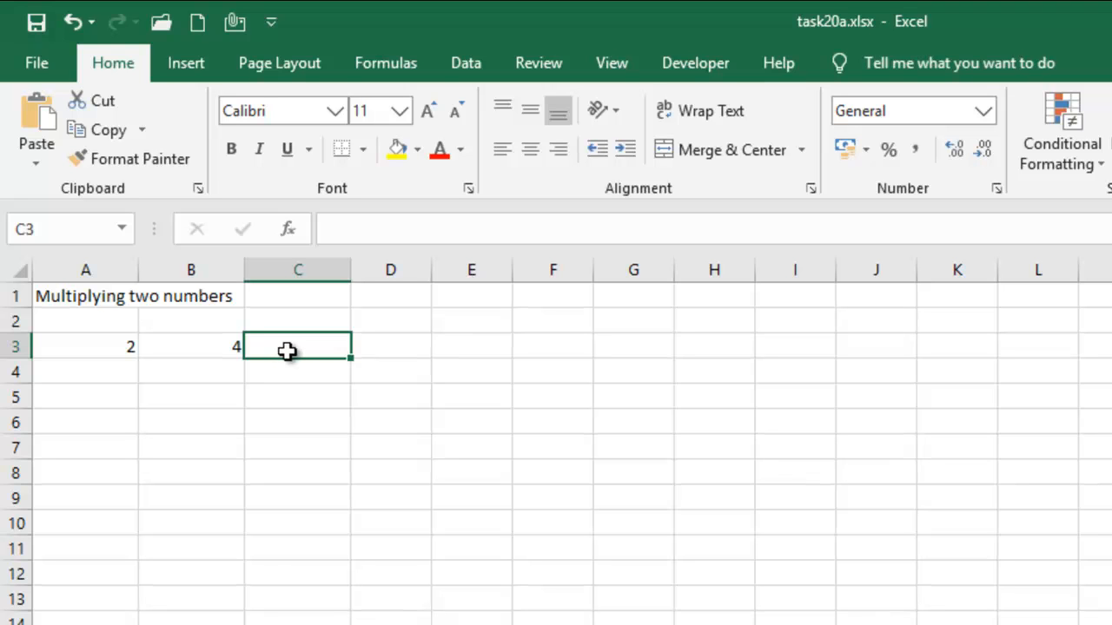
pyautogui.moveTo(297, 349)
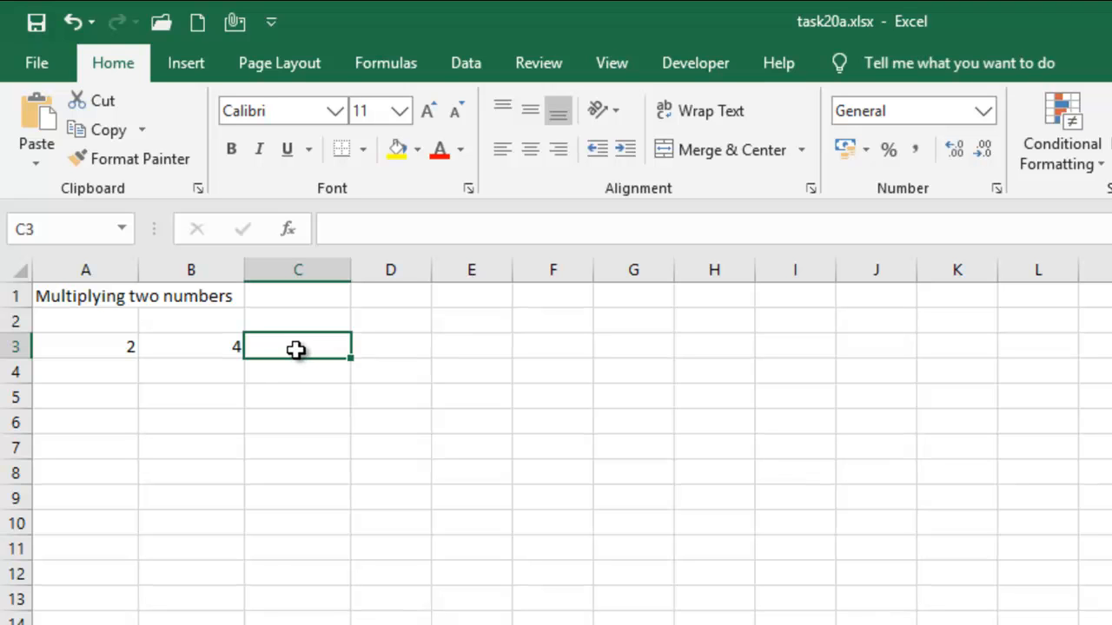
# Build the formula =A3*B3 in C3 and verify it yields 8
pyautogui.write('=')
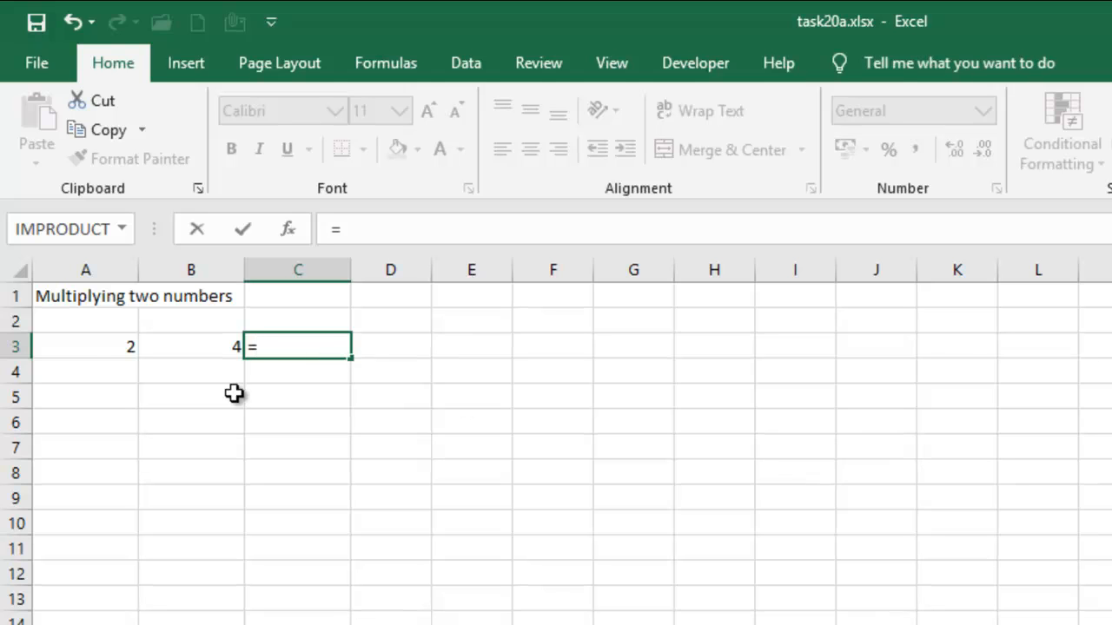
pyautogui.click(85, 346)
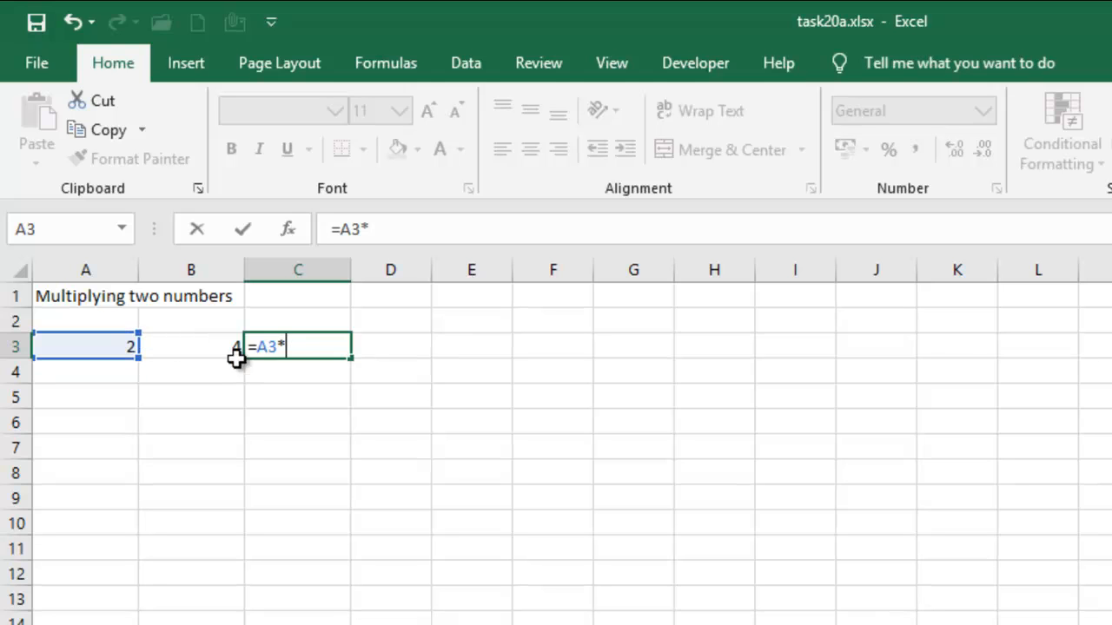
pyautogui.click(191, 346)
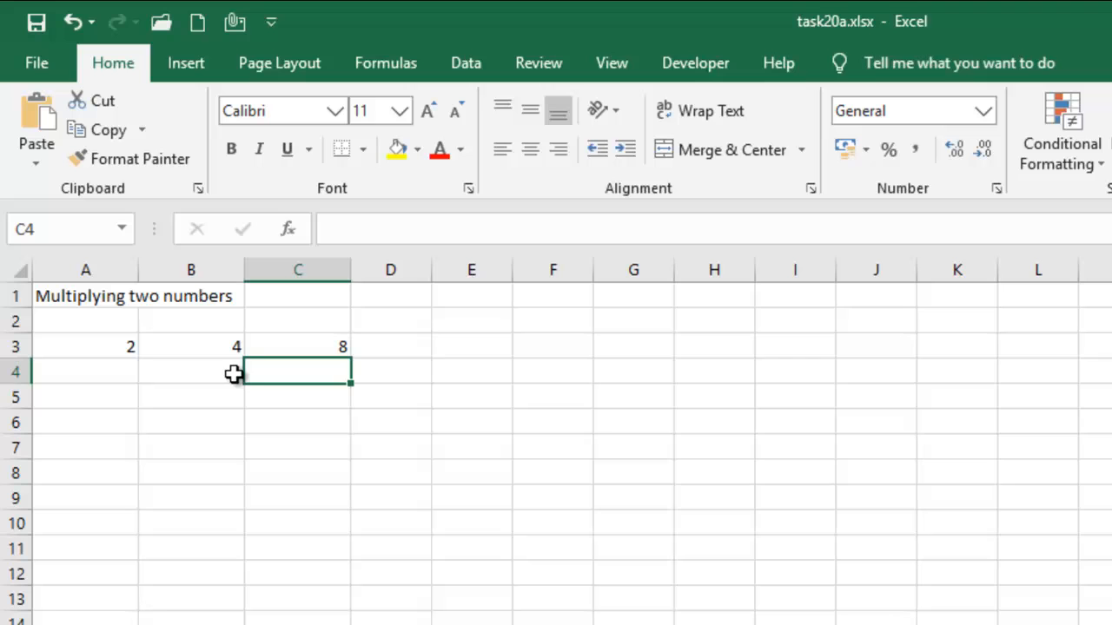
pyautogui.click(298, 346)
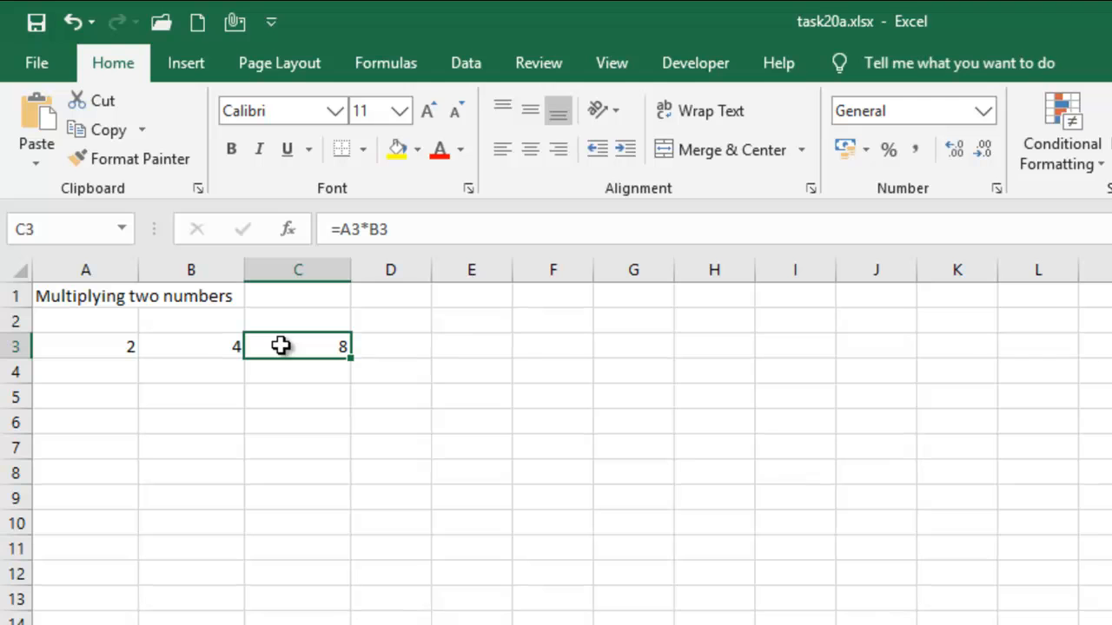
pyautogui.moveTo(110, 351)
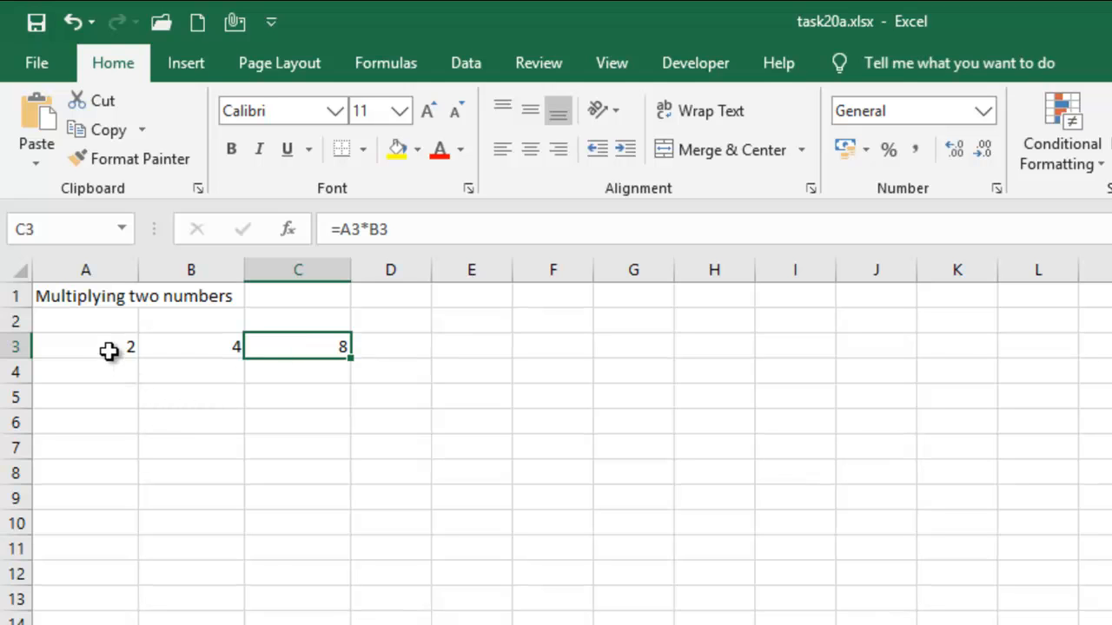
pyautogui.moveTo(146, 372)
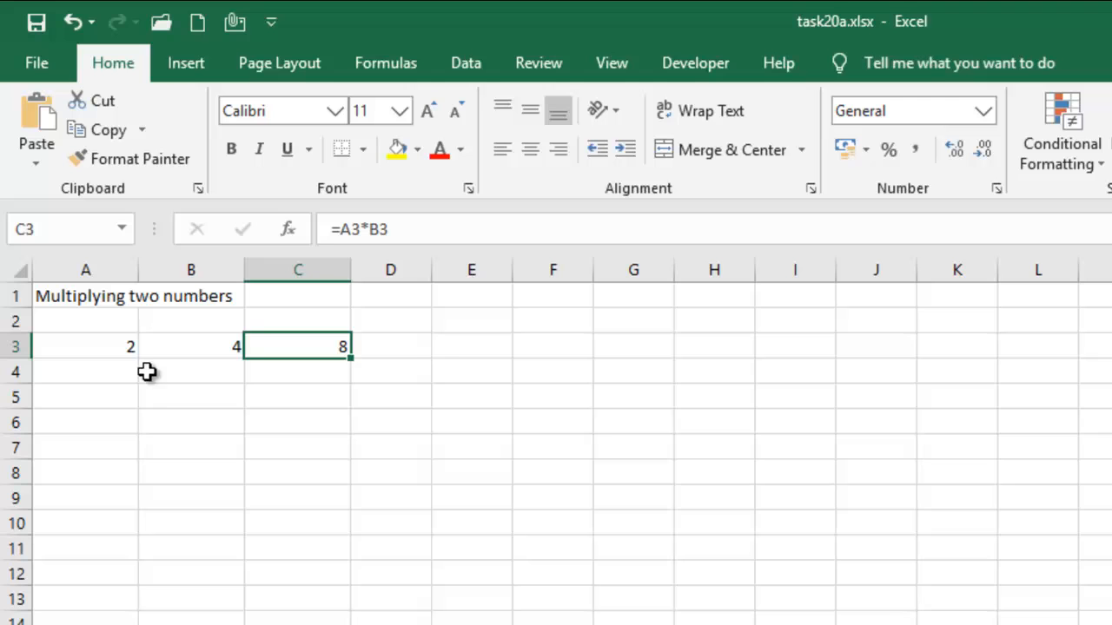
pyautogui.moveTo(117, 424)
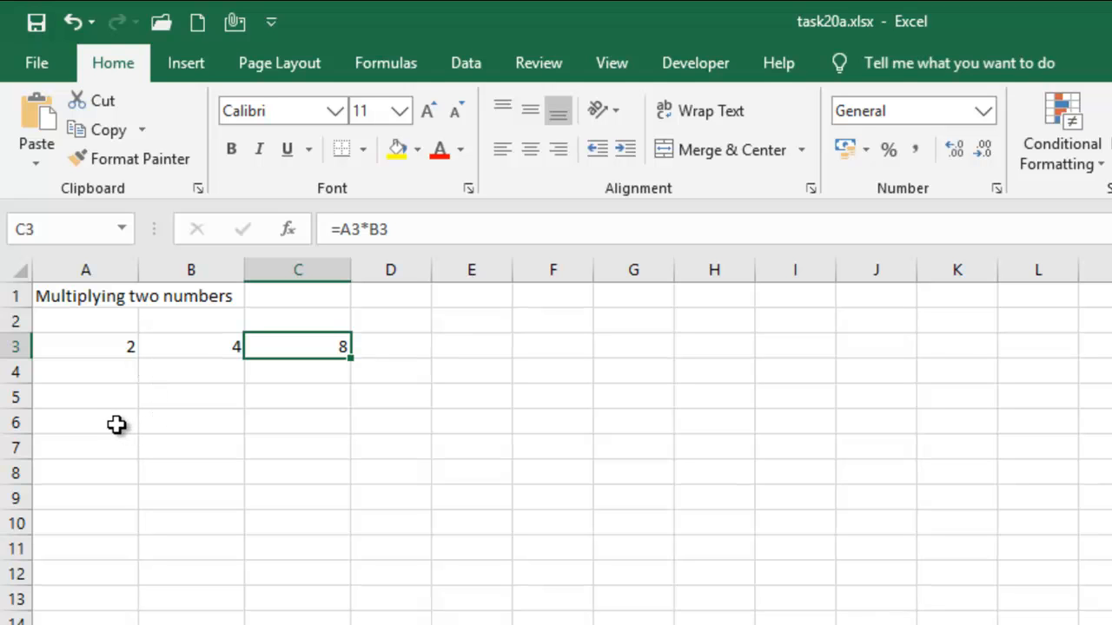
# Enter the formula =A3*B3 in cell A6
pyautogui.click(85, 423)
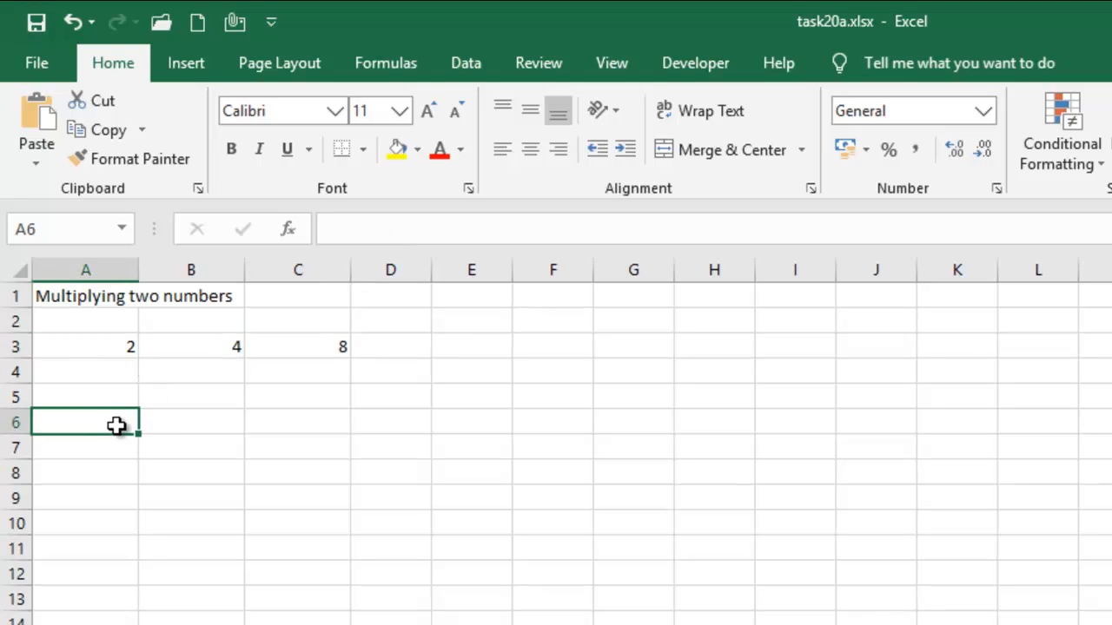
pyautogui.write('=A3')
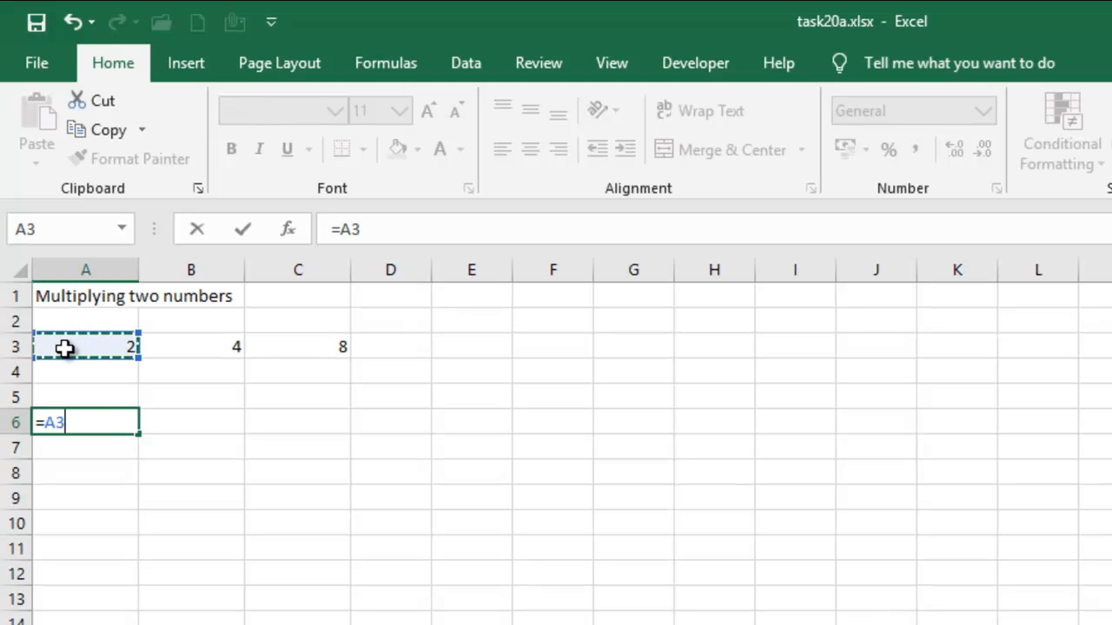
pyautogui.write('*')
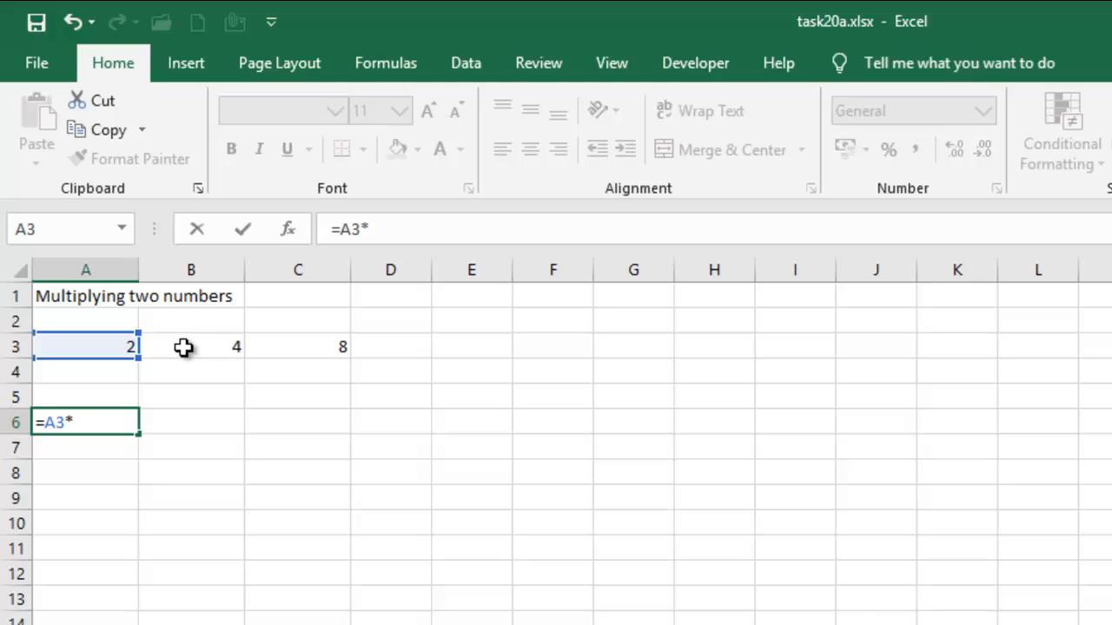
pyautogui.click(191, 347)
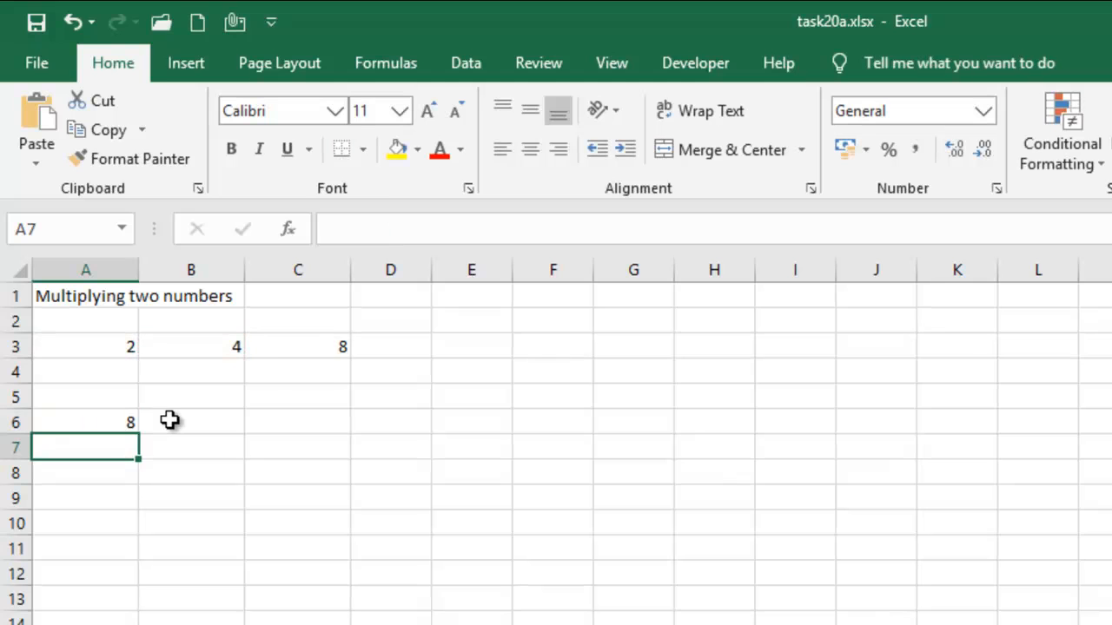
pyautogui.moveTo(202, 411)
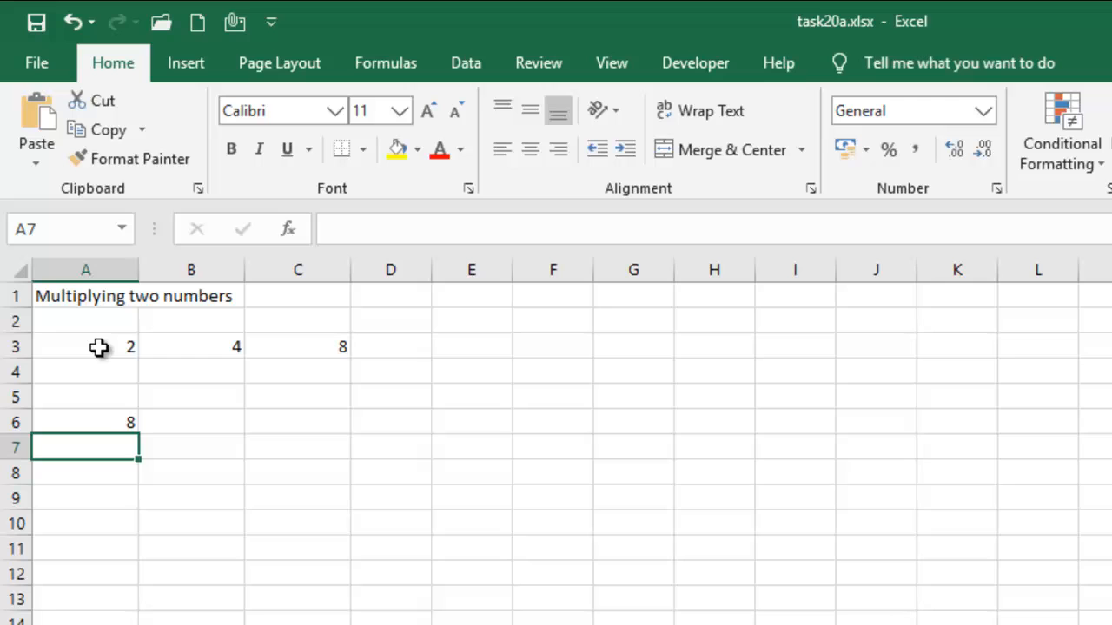
# Replace the row-3 numbers with 5 in A3 and 7 in B3
pyautogui.click(85, 347)
pyautogui.write('5')
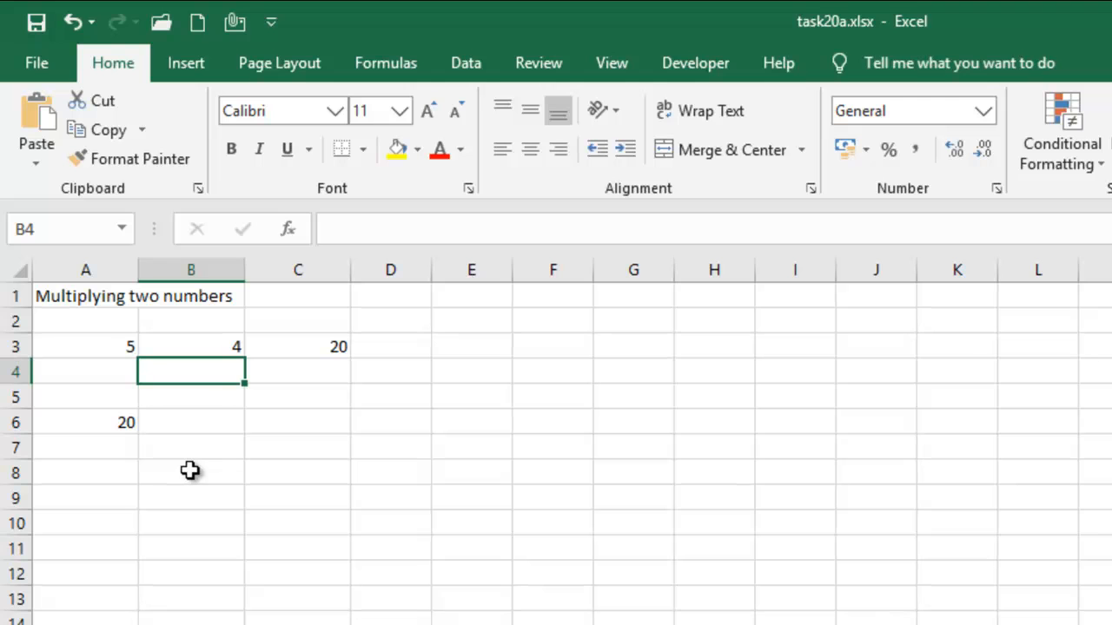
pyautogui.click(191, 347)
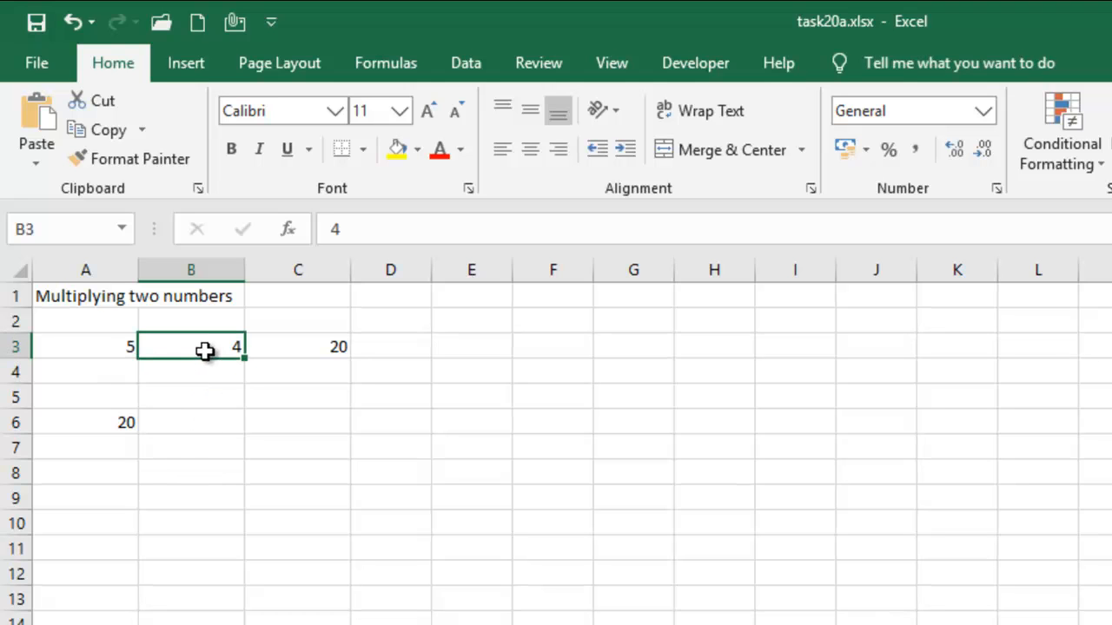
pyautogui.write('7')
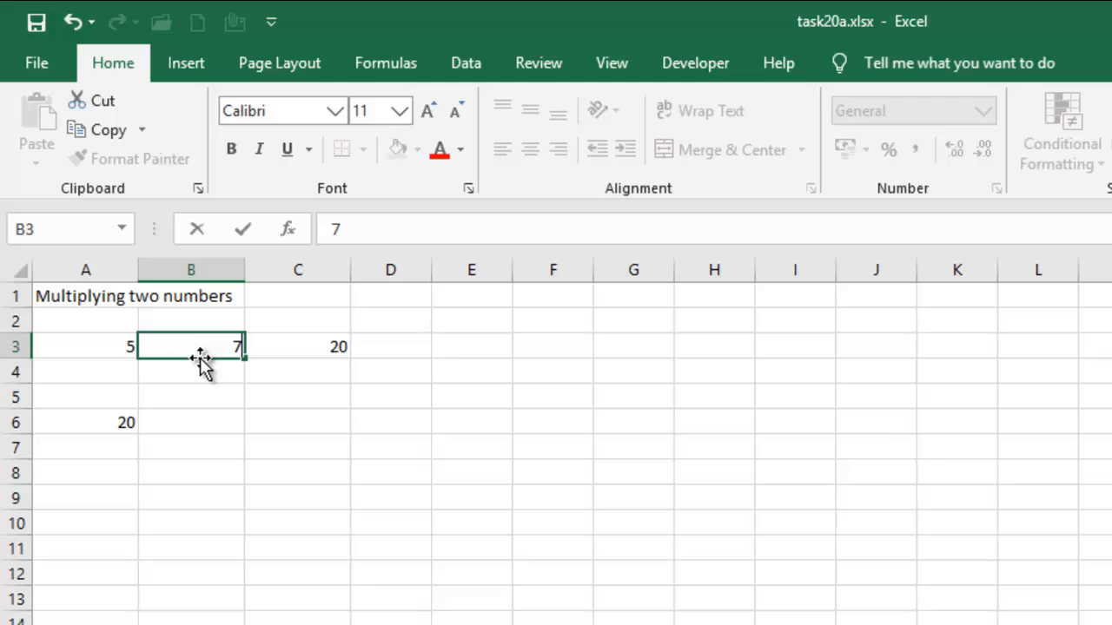
pyautogui.press('enter')
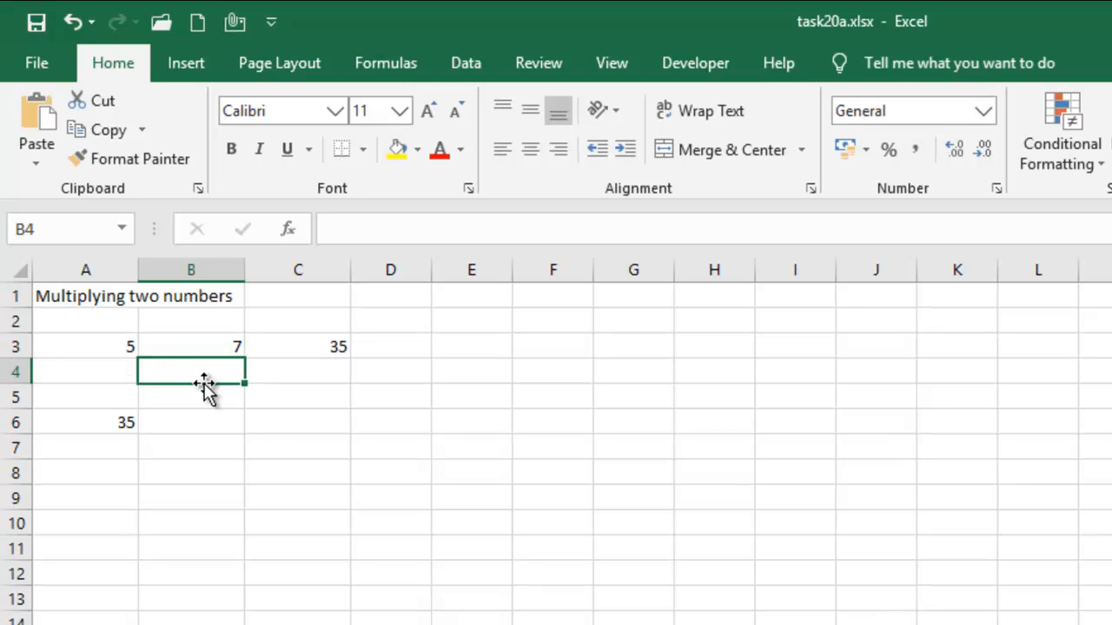
# Try another value in B3 and check both product formulas recalculate
pyautogui.click(191, 346)
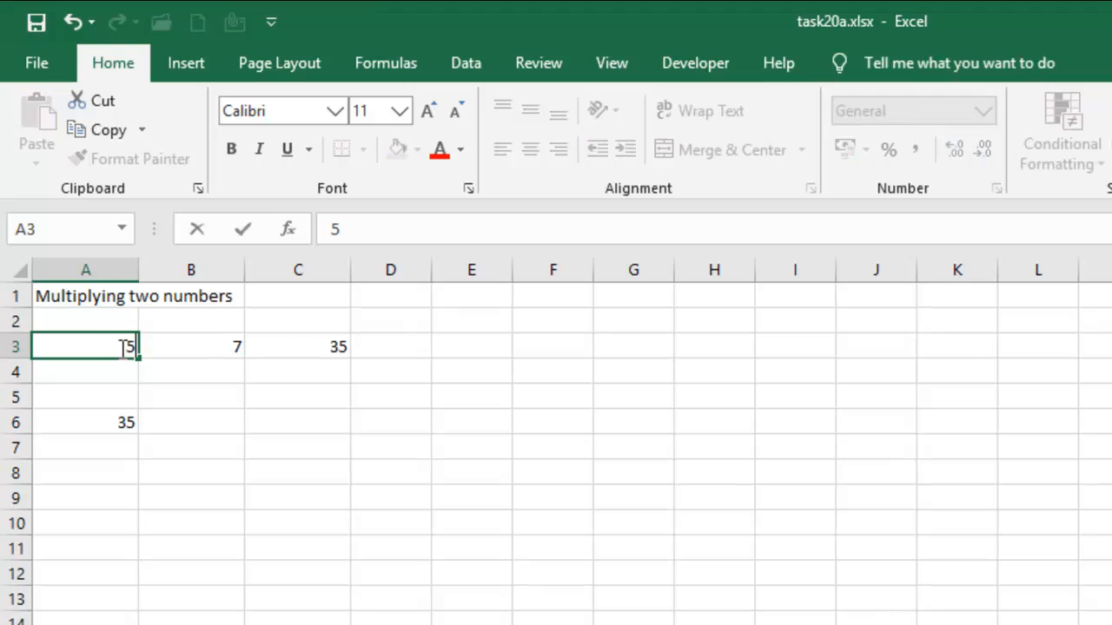
pyautogui.click(191, 346)
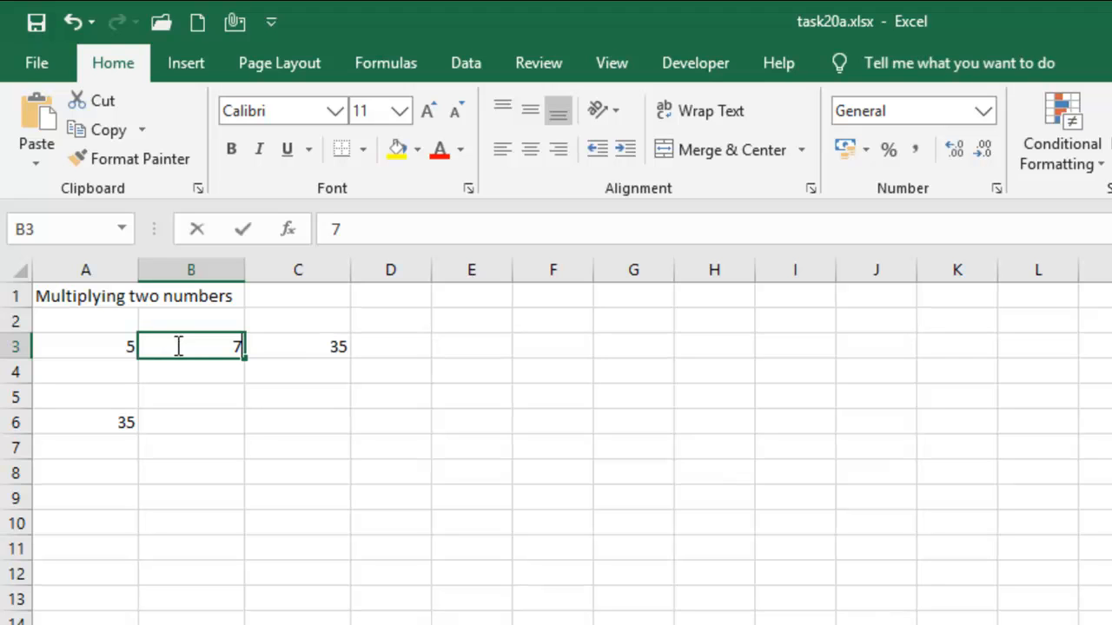
pyautogui.write('9')
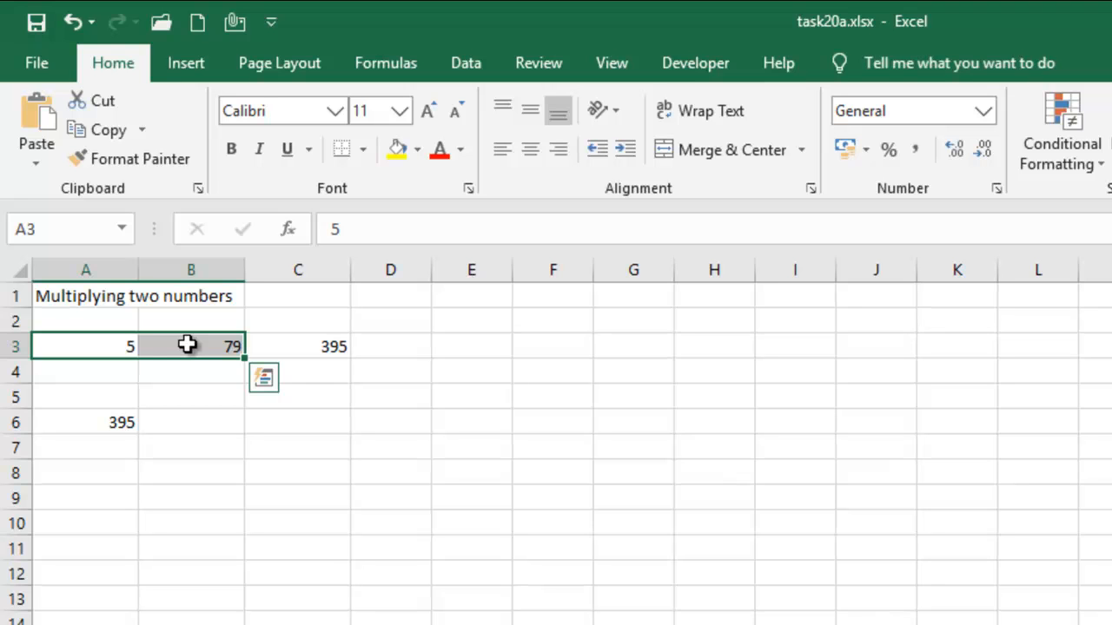
pyautogui.click(191, 346)
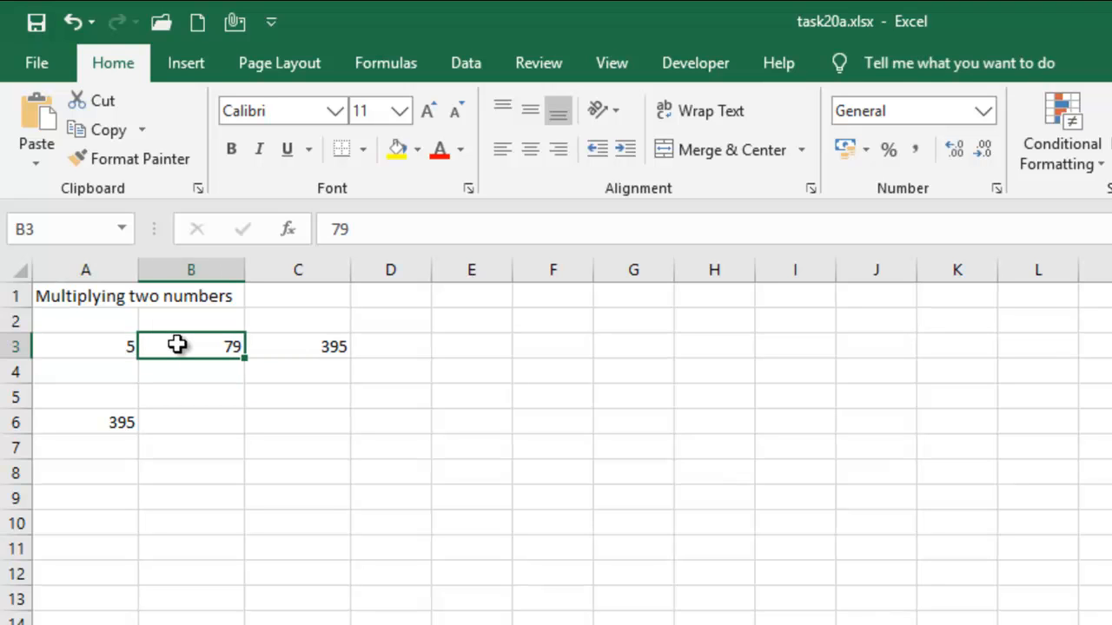
pyautogui.click(85, 345)
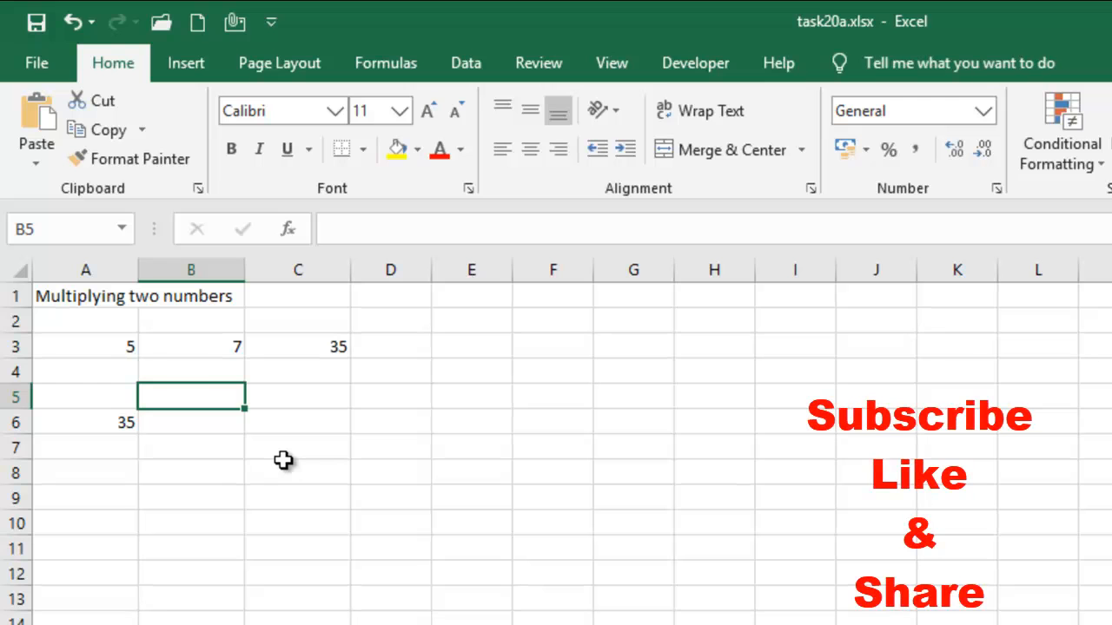
pyautogui.moveTo(298, 363)
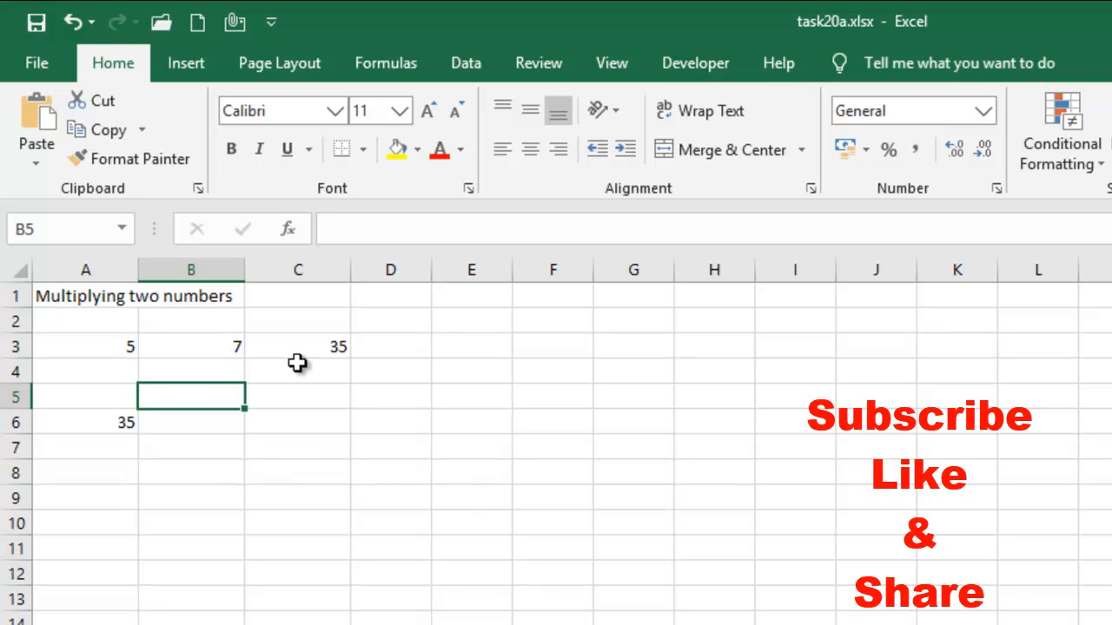